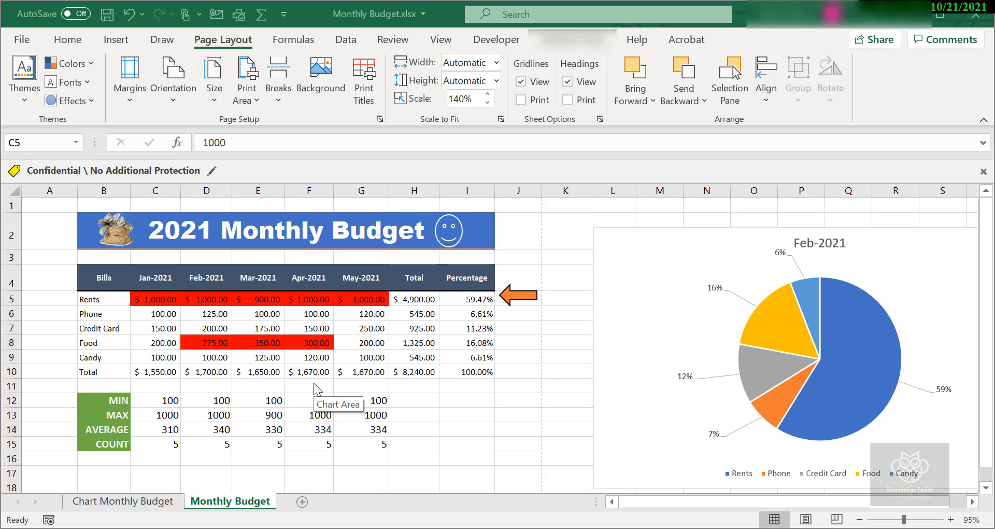
pyautogui.moveTo(346, 409)
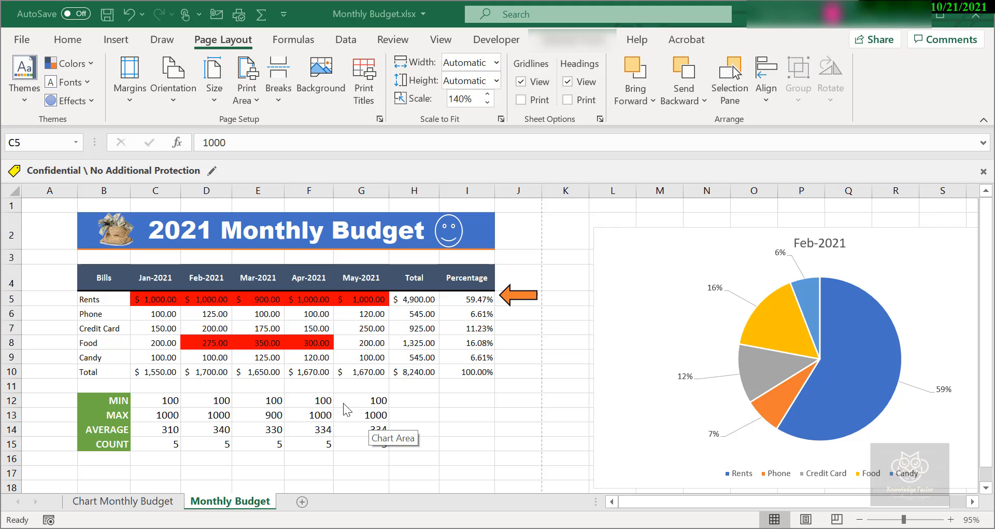
# - Select the Bills budget table from B4 through I10
pyautogui.click(154, 299)
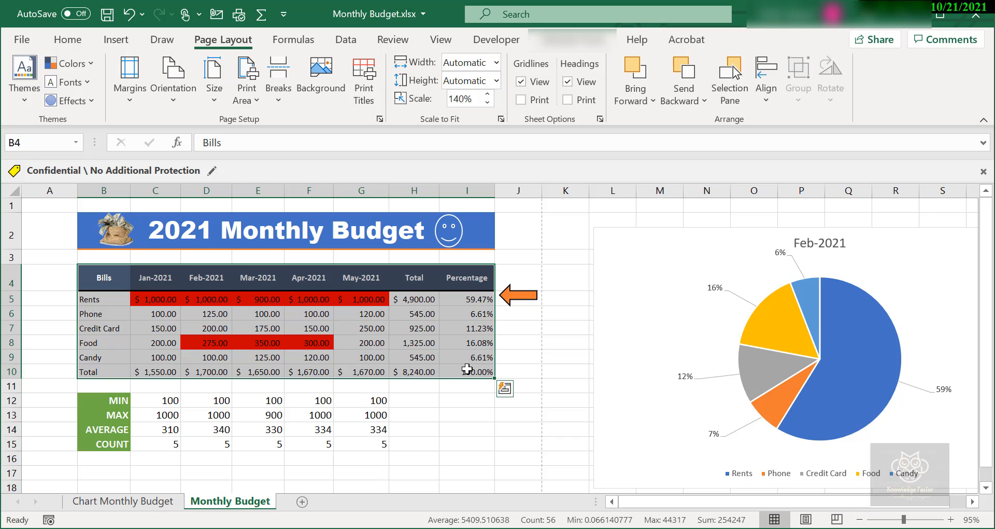
pyautogui.moveTo(535, 321)
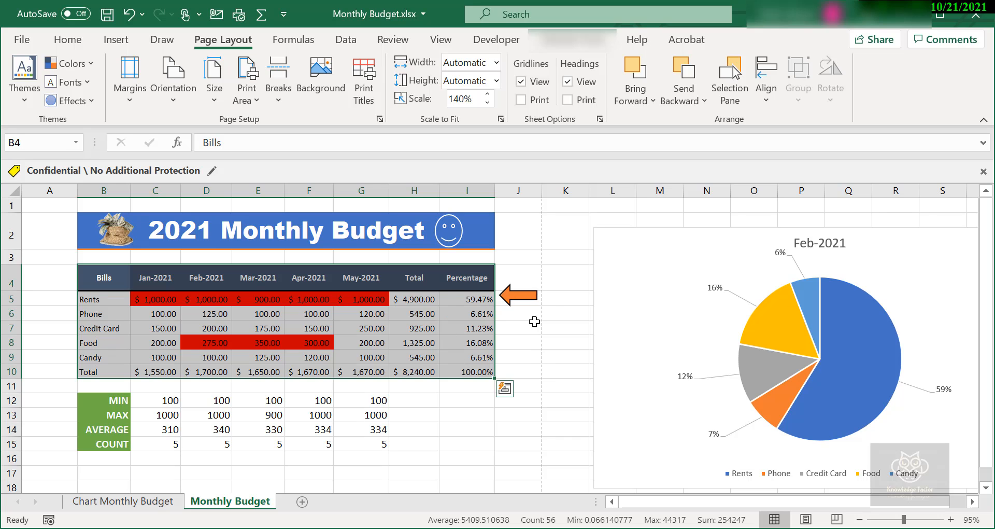
pyautogui.moveTo(479, 373)
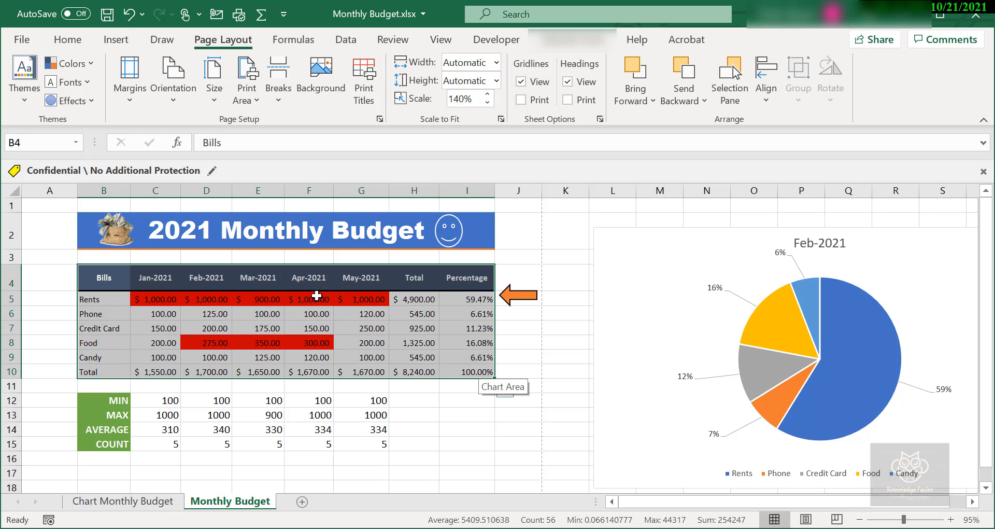
pyautogui.moveTo(402, 313)
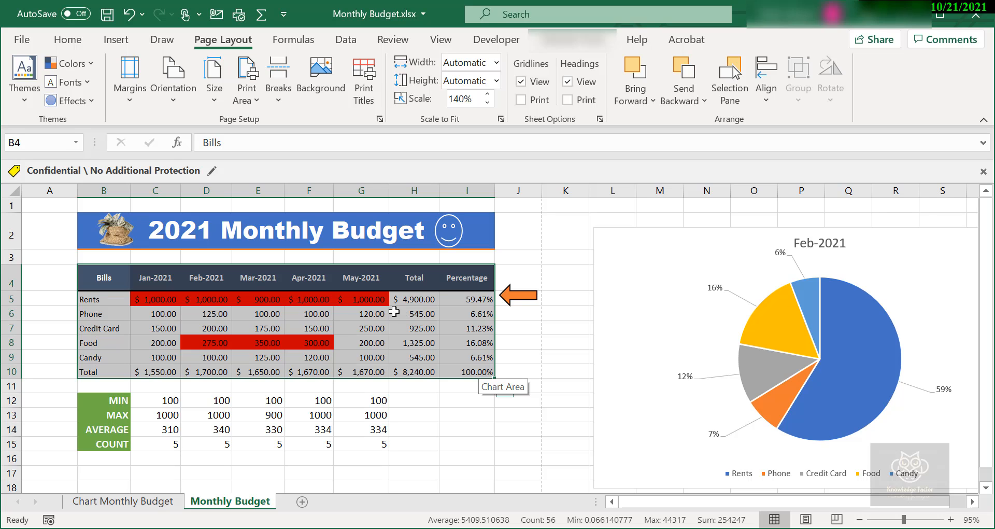
pyautogui.moveTo(303, 317)
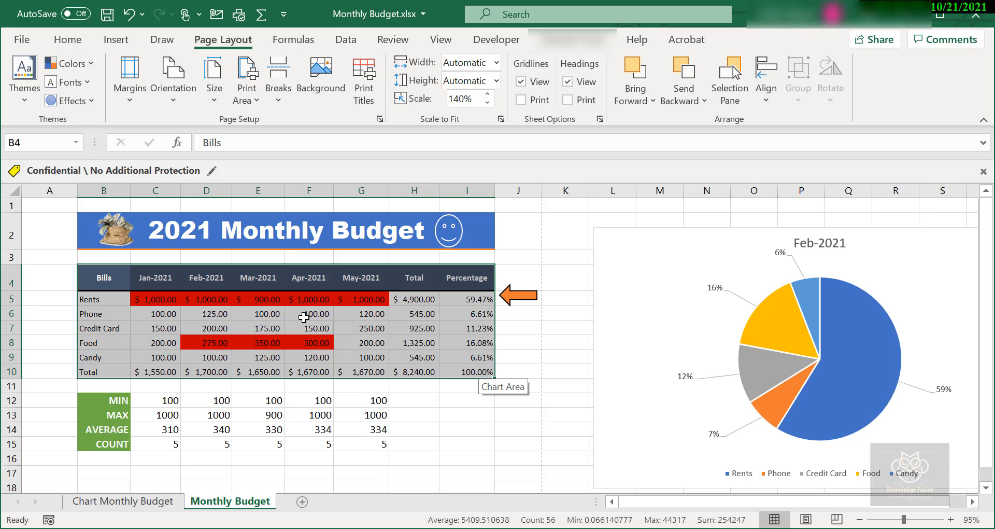
pyautogui.moveTo(337, 325)
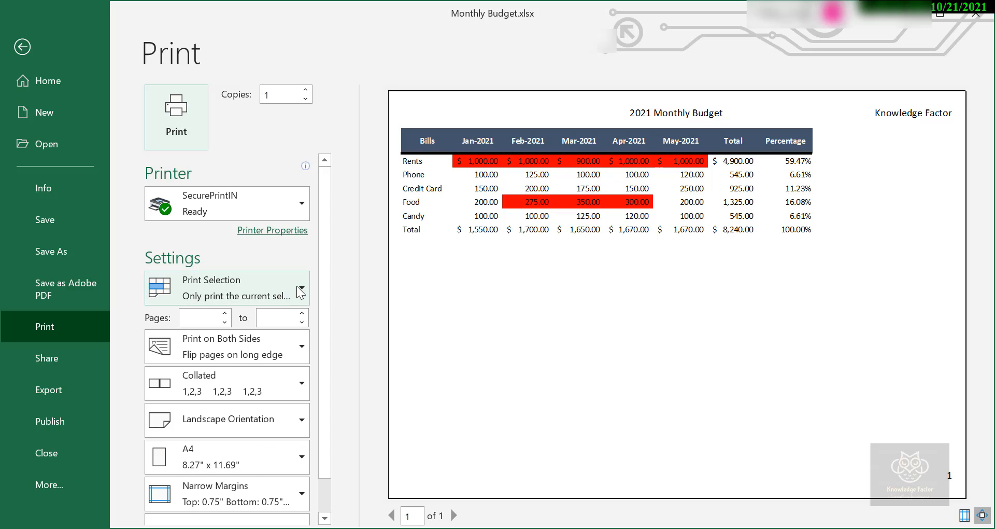
pyautogui.moveTo(301, 298)
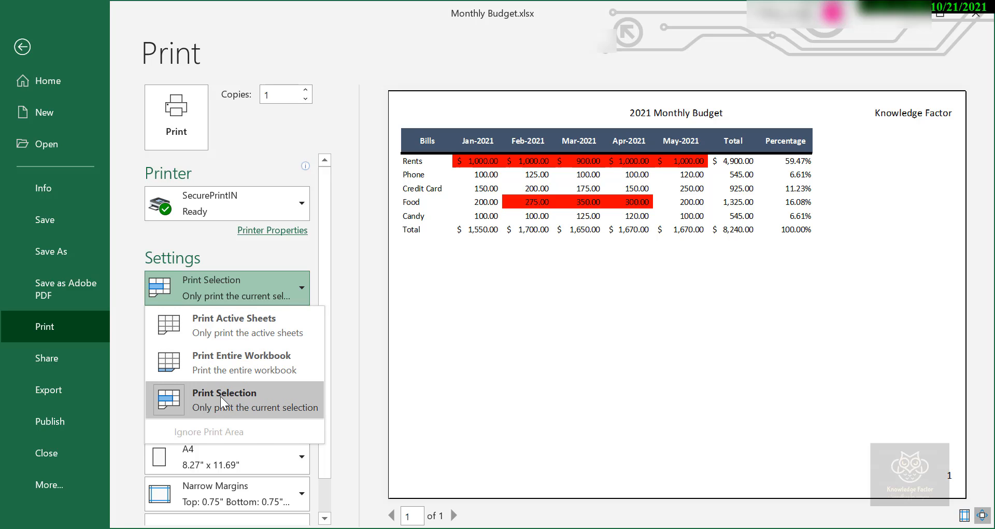
# - Set the print preview to Print Selection, showing only the budget table
pyautogui.click(223, 399)
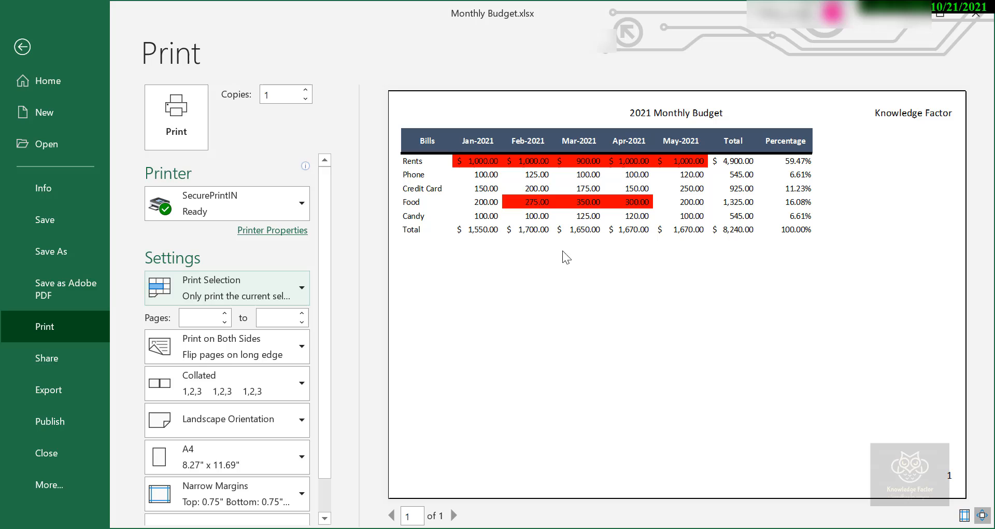
pyautogui.moveTo(675, 201)
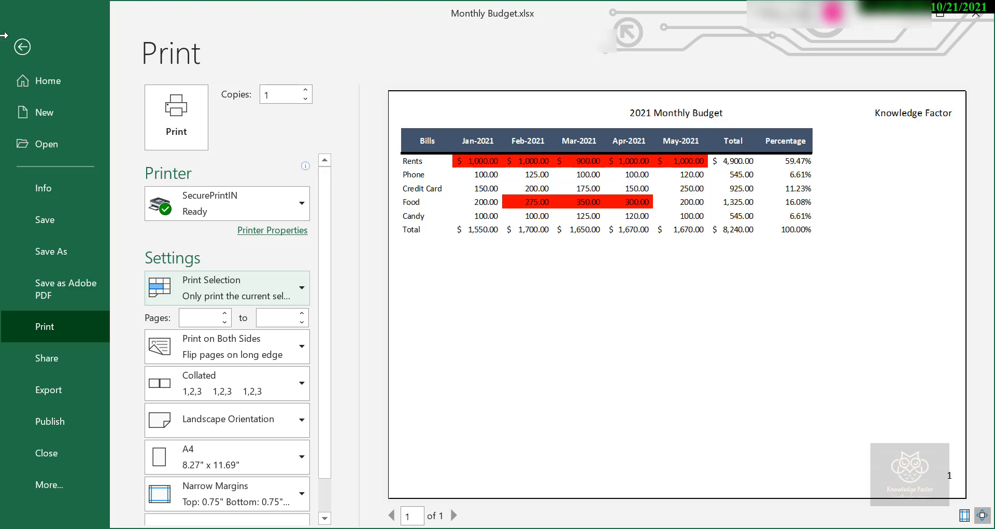
# - Return to the worksheet, set B4:I10 as the print area, and deselect
pyautogui.click(22, 47)
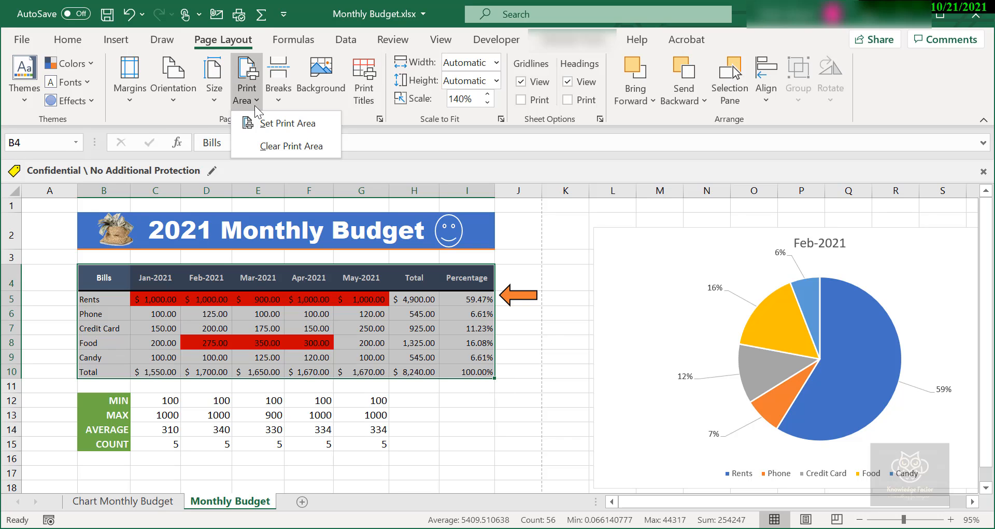
pyautogui.moveTo(447, 339)
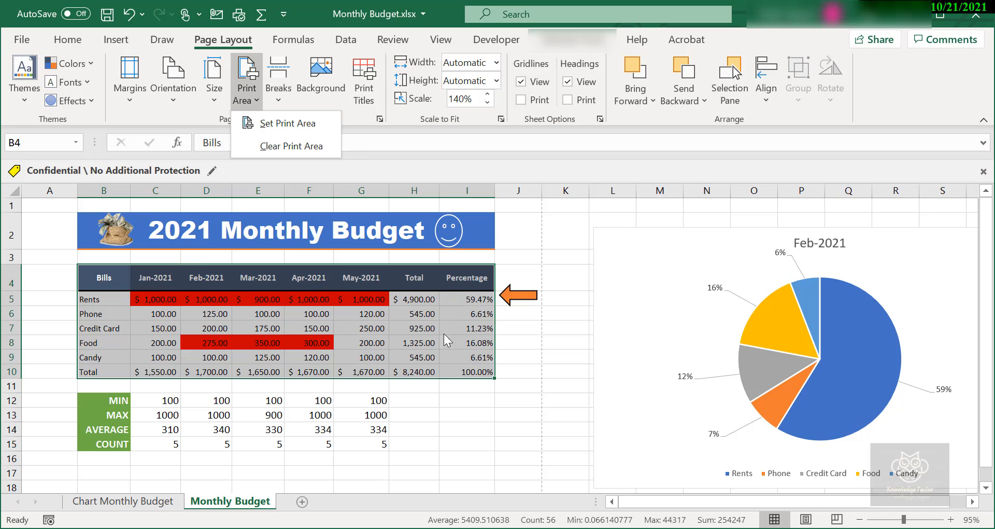
pyautogui.moveTo(447, 330)
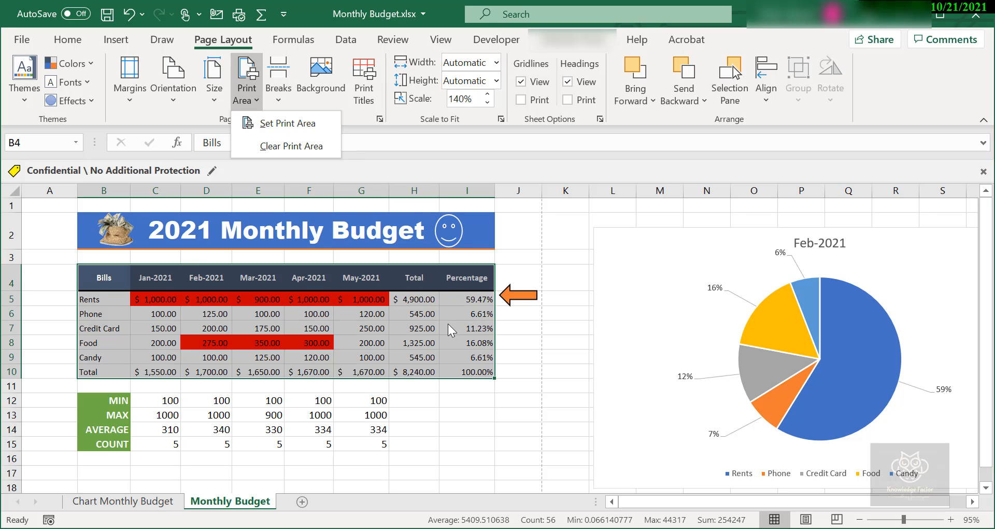
pyautogui.moveTo(445, 323)
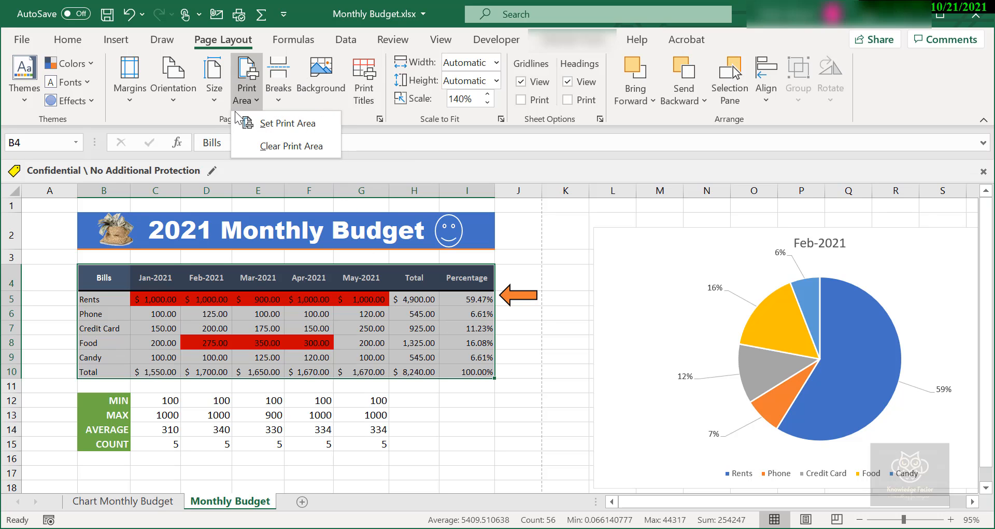
pyautogui.click(286, 122)
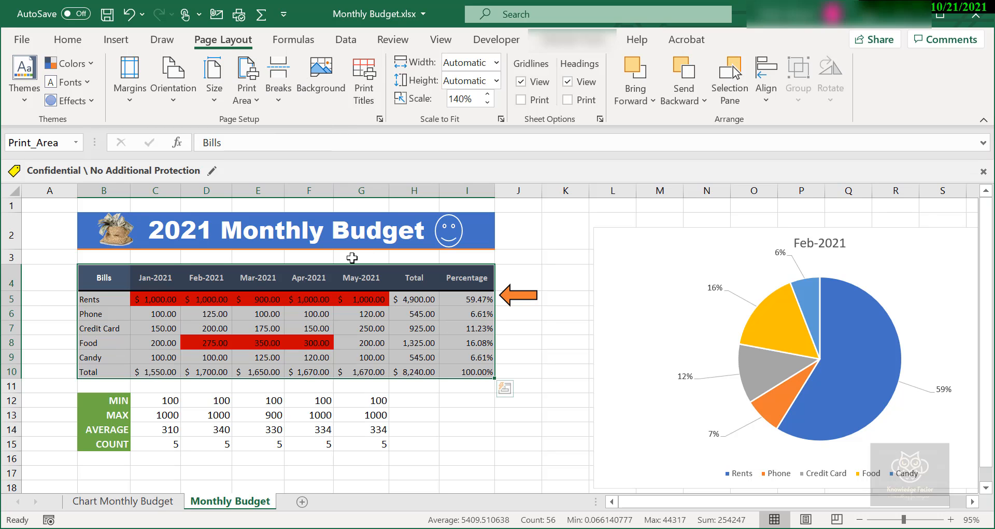
pyautogui.moveTo(431, 398)
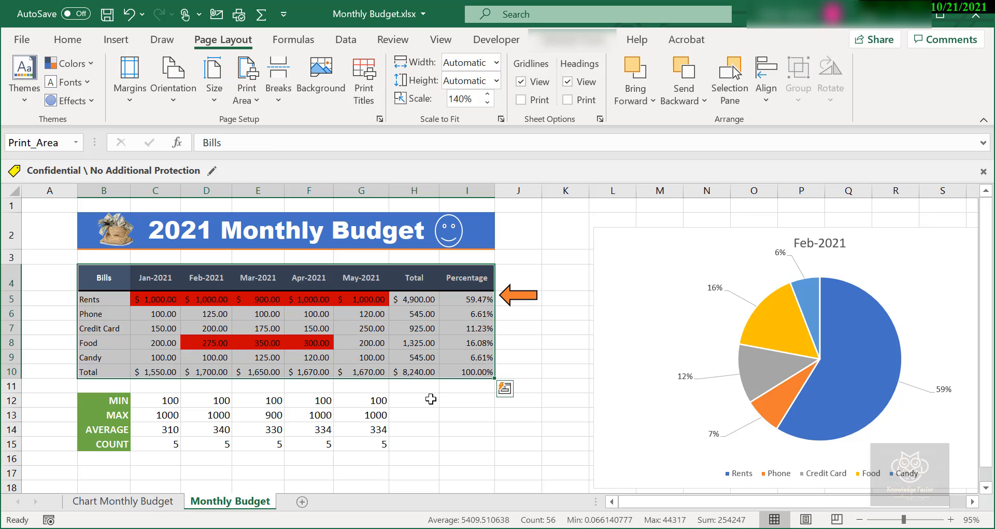
pyautogui.click(517, 413)
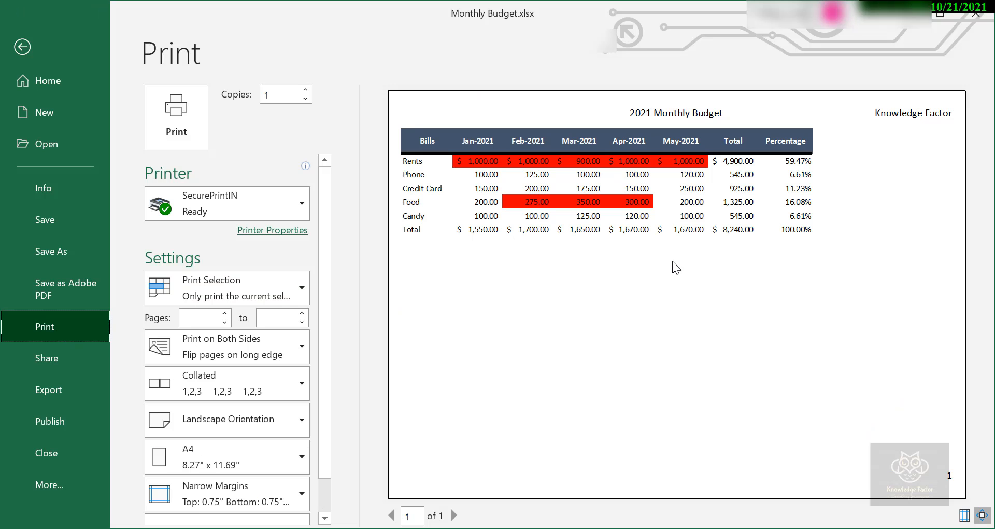
pyautogui.moveTo(647, 278)
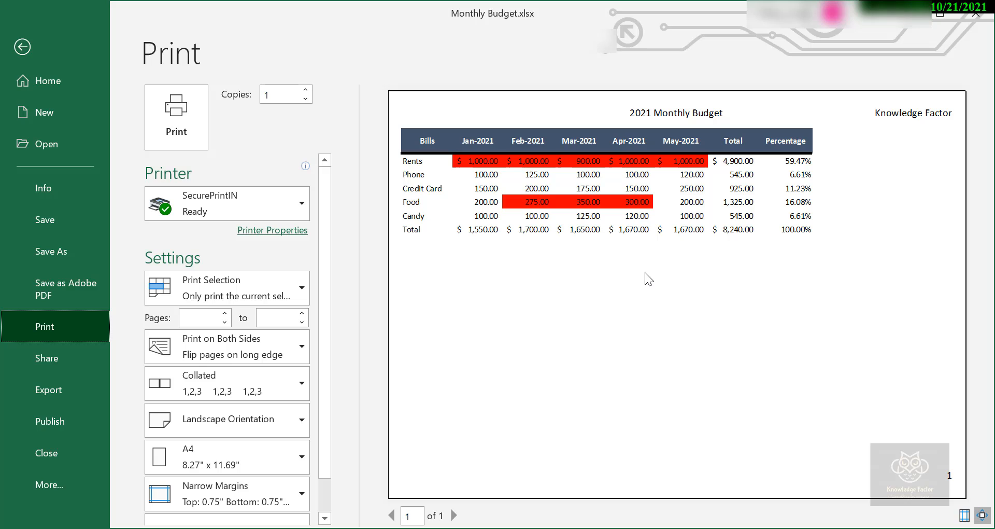
pyautogui.moveTo(564, 259)
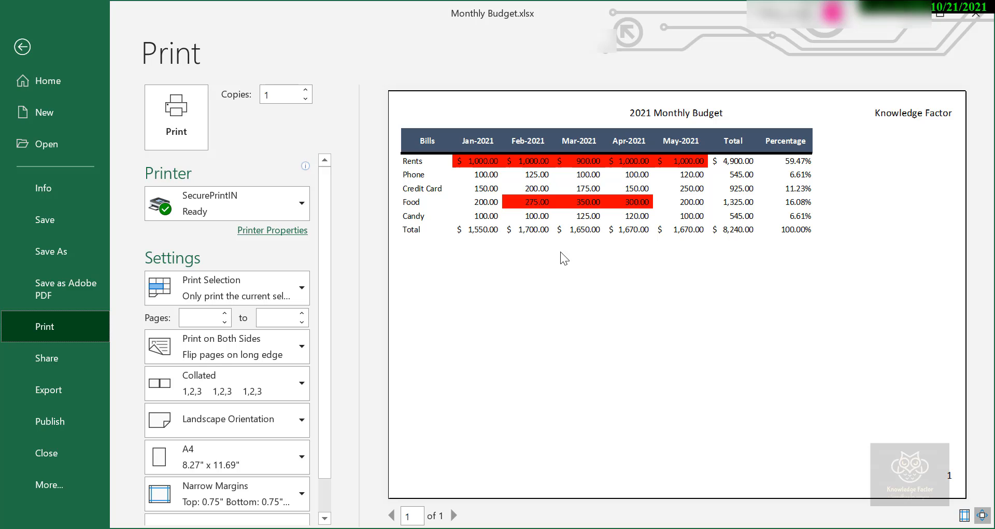
pyautogui.moveTo(478, 294)
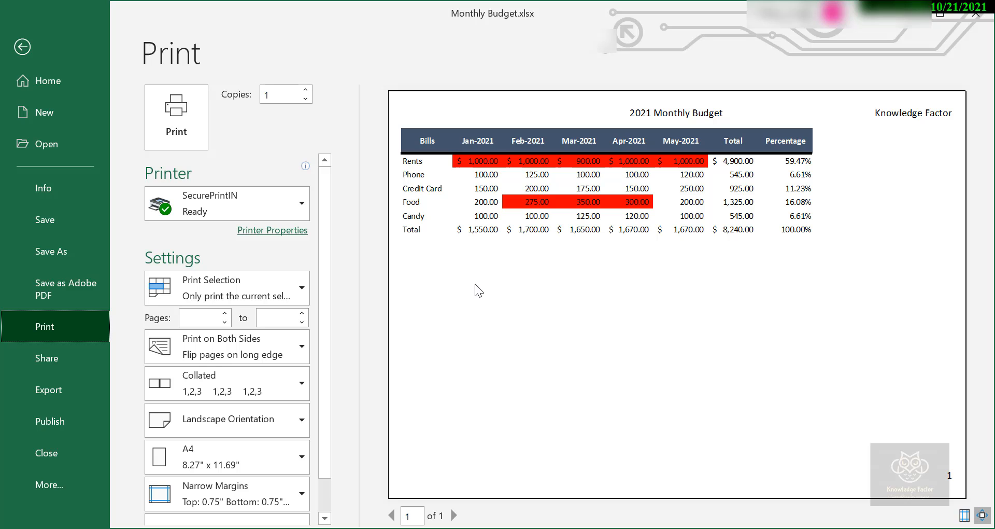
# - Print Active Sheets, toggling Ignore Print Area on to compare, then off
pyautogui.click(227, 288)
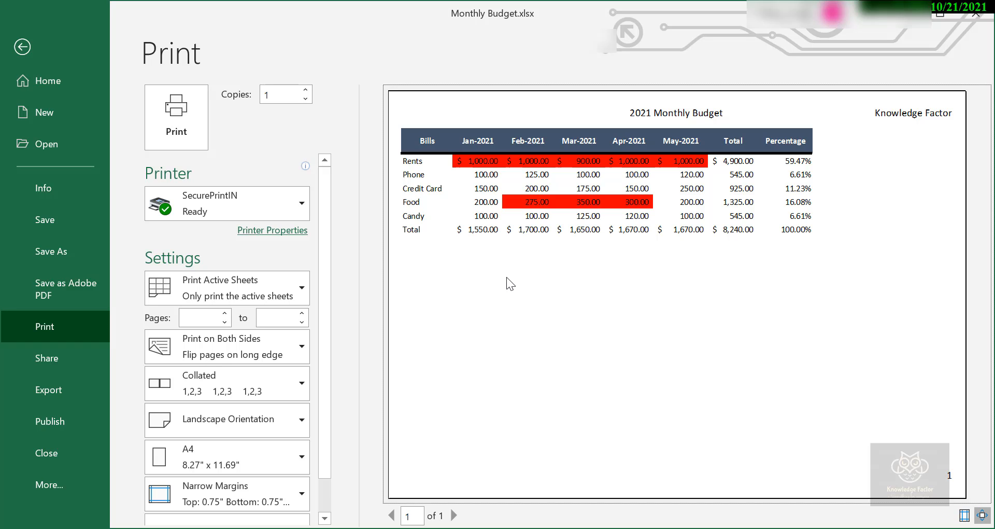
pyautogui.moveTo(602, 247)
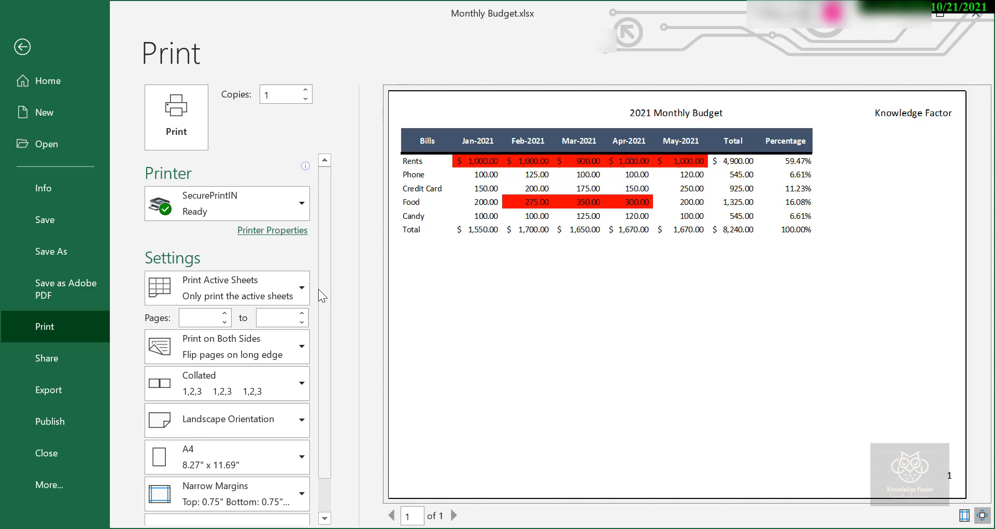
pyautogui.click(227, 419)
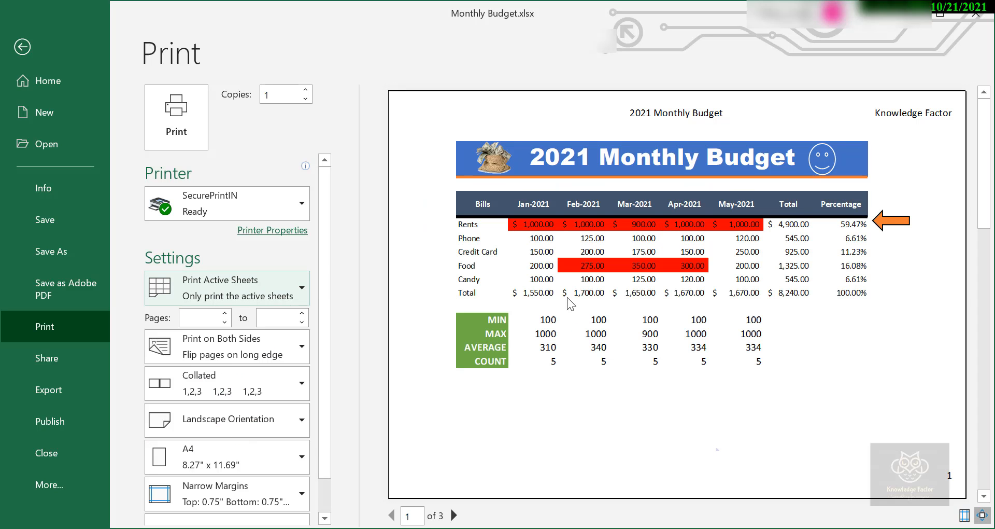
pyautogui.moveTo(582, 300)
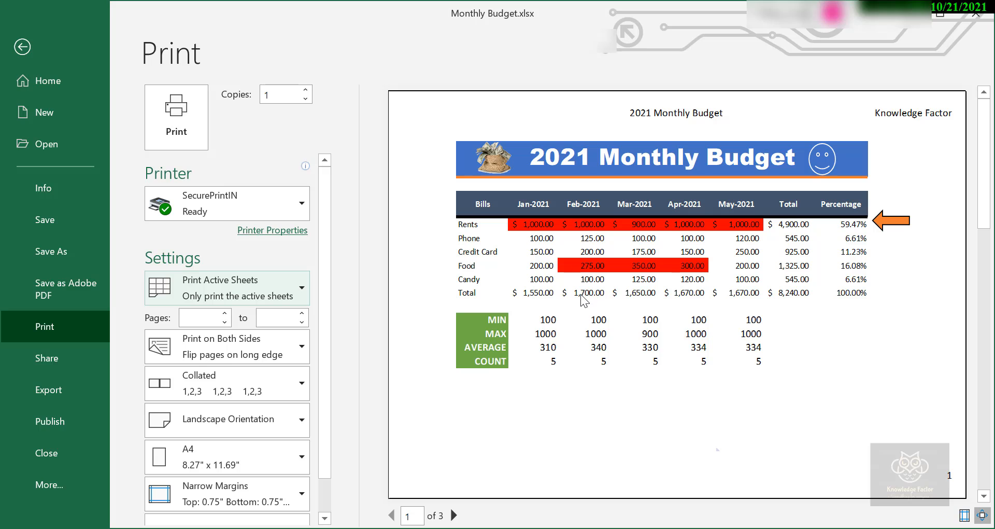
pyautogui.moveTo(570, 301)
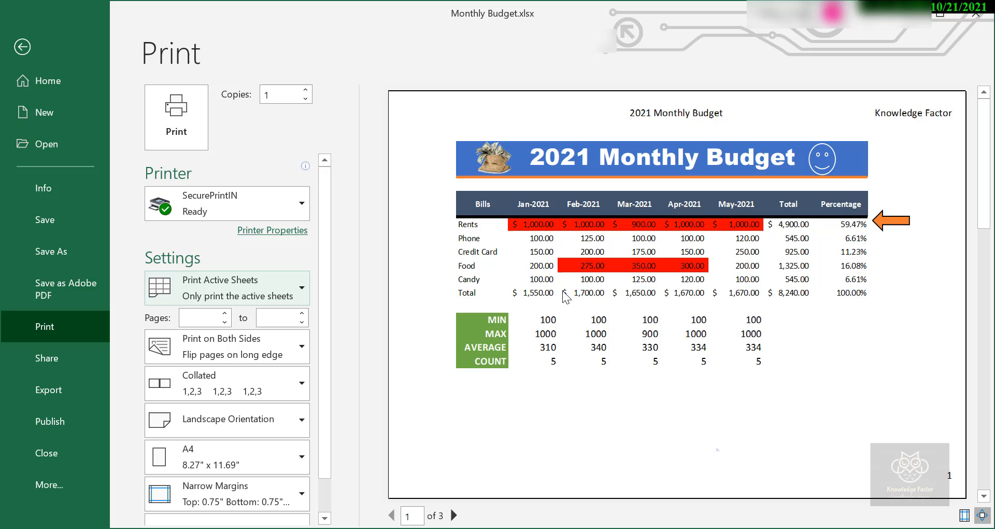
pyautogui.click(226, 286)
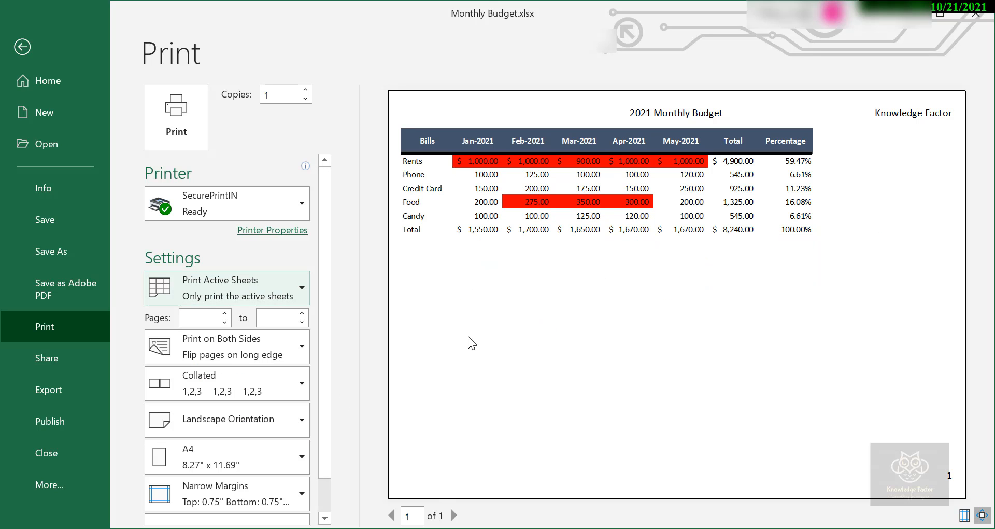
pyautogui.moveTo(602, 286)
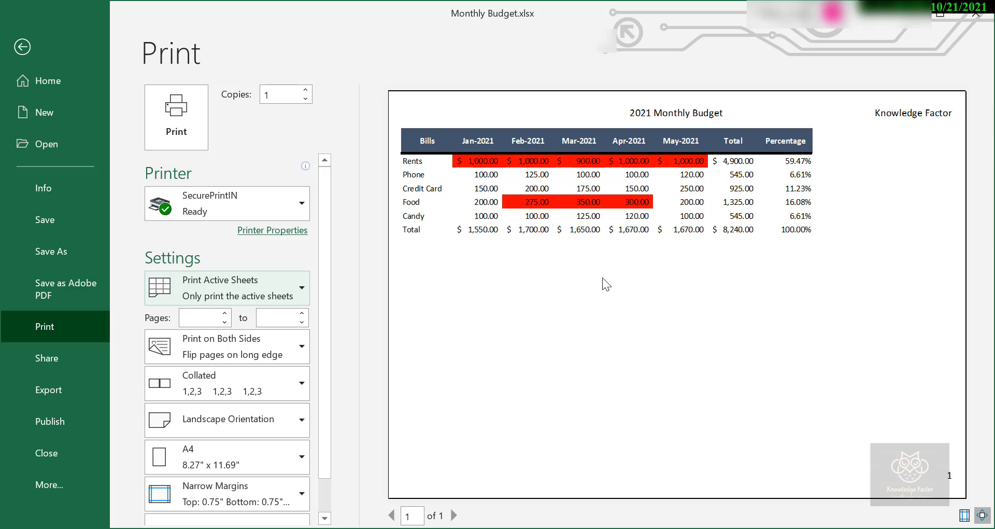
pyautogui.moveTo(601, 283)
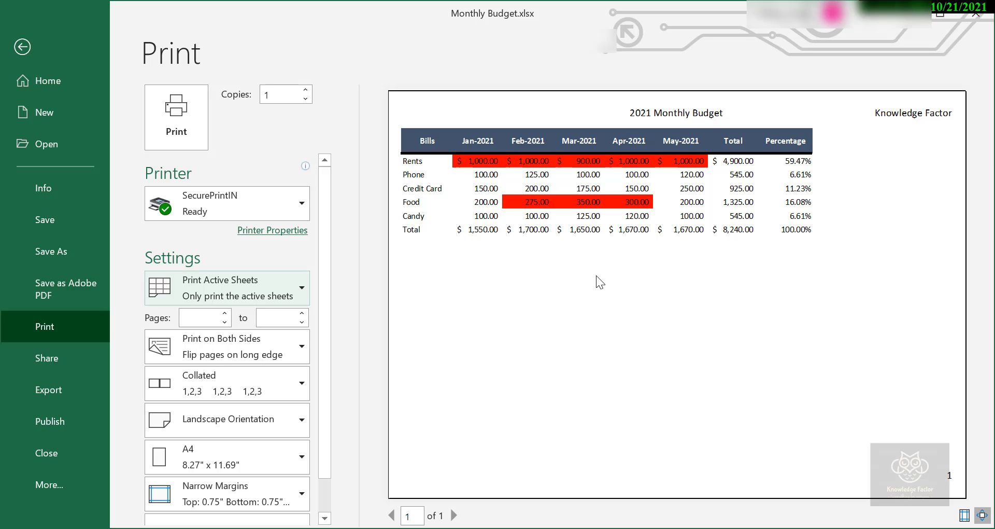